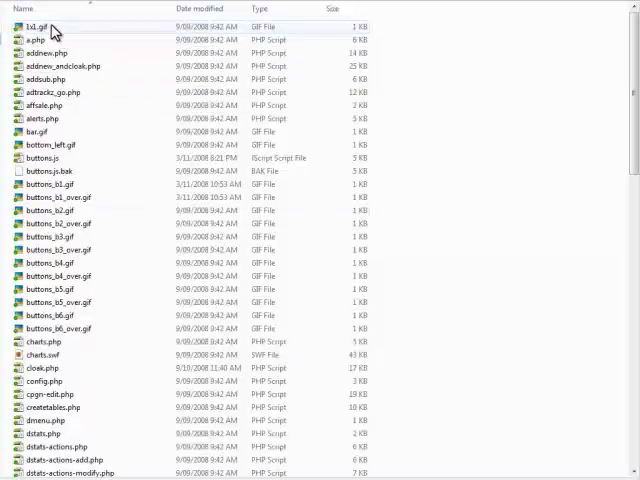
Pack the selected site files into a ZIP archive named code.zip with WinRAR.
{"action": "scroll", "scroll_direction": "down", "scroll_amount": 3}
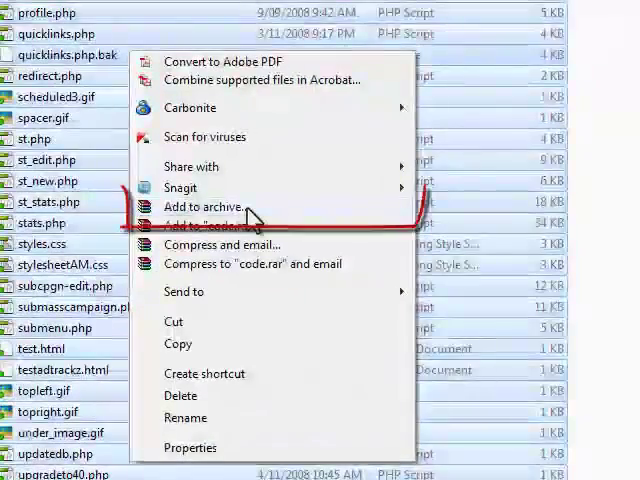
{"action": "left_click", "coordinate": [210, 207]}
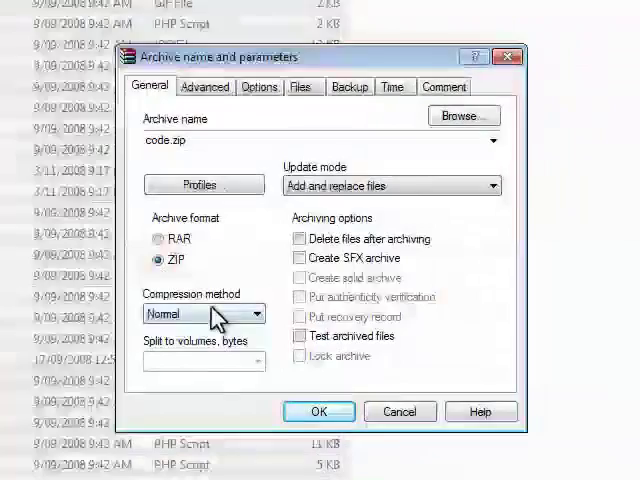
{"action": "left_click", "coordinate": [318, 411]}
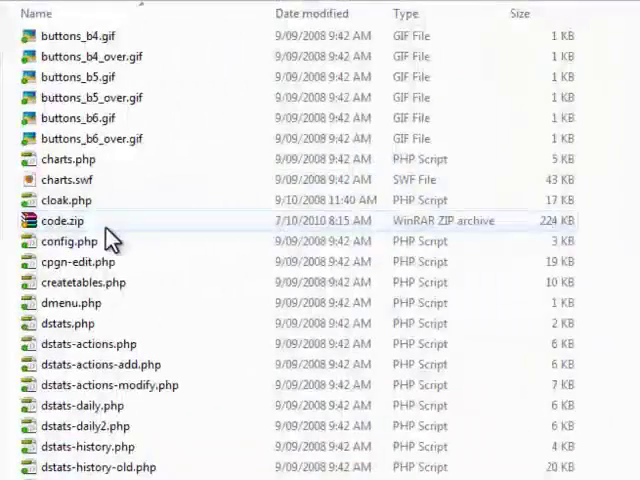
{"action": "mouse_move", "coordinate": [108, 230]}
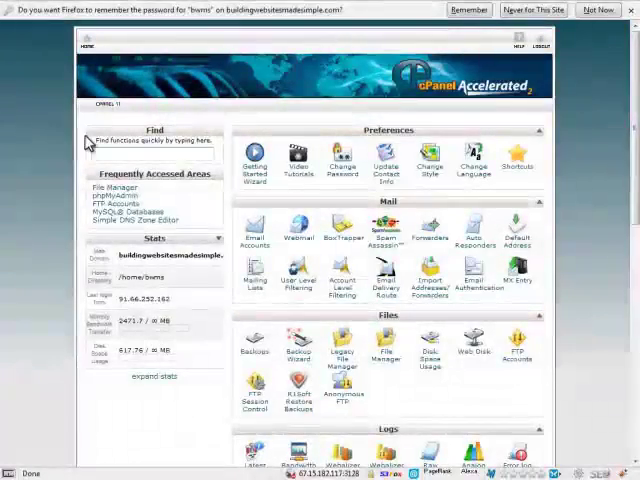
{"action": "mouse_move", "coordinate": [340, 92]}
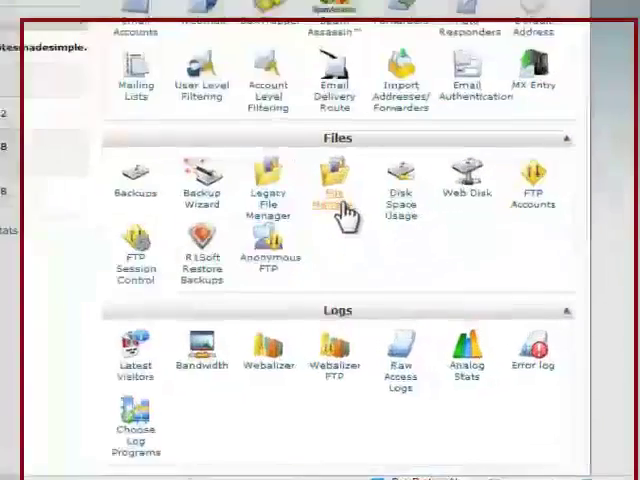
Launch File Manager from the cPanel Files section.
{"action": "left_click", "coordinate": [334, 185]}
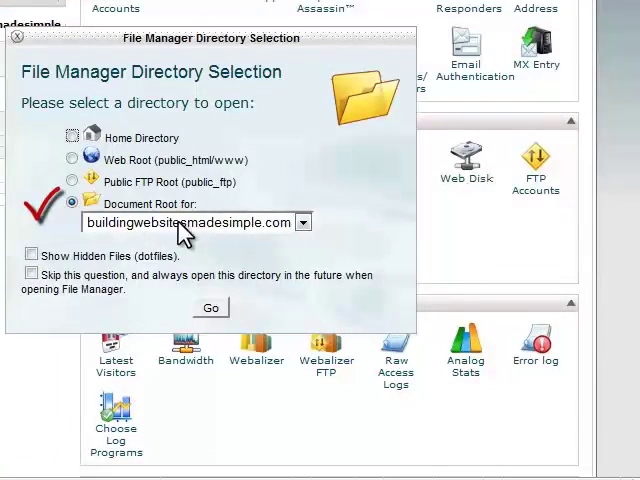
Open the document root, add a 'stats' folder in public_html, and enter it.
{"action": "left_click", "coordinate": [210, 307]}
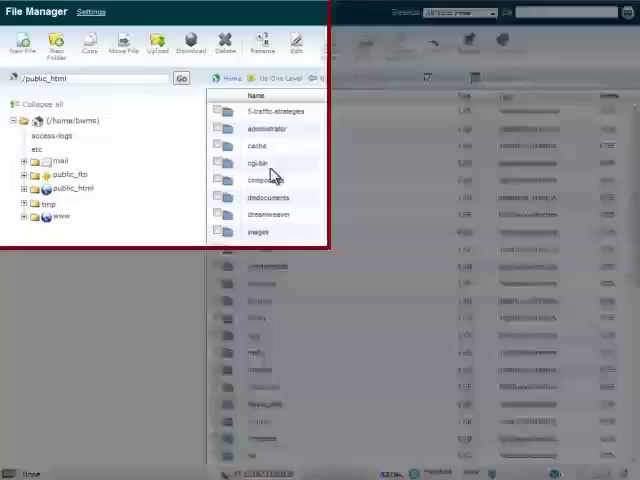
{"action": "left_click", "coordinate": [123, 85]}
{"action": "type", "text": "stats"}
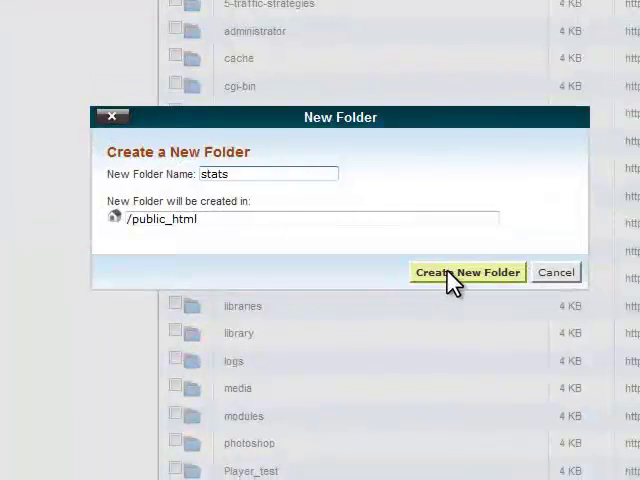
{"action": "left_click", "coordinate": [467, 272]}
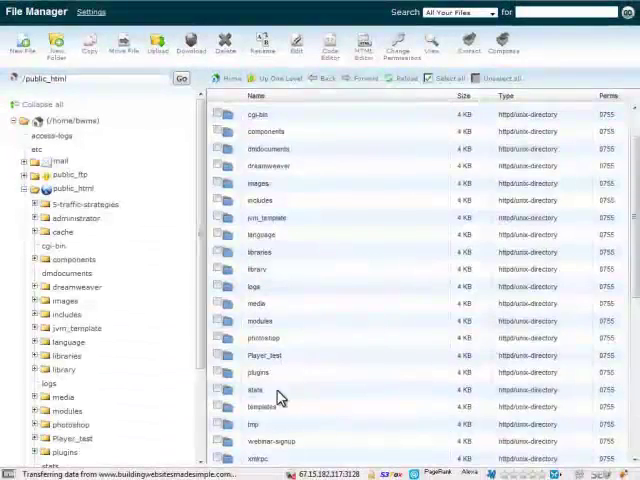
{"action": "double_click", "coordinate": [257, 390]}
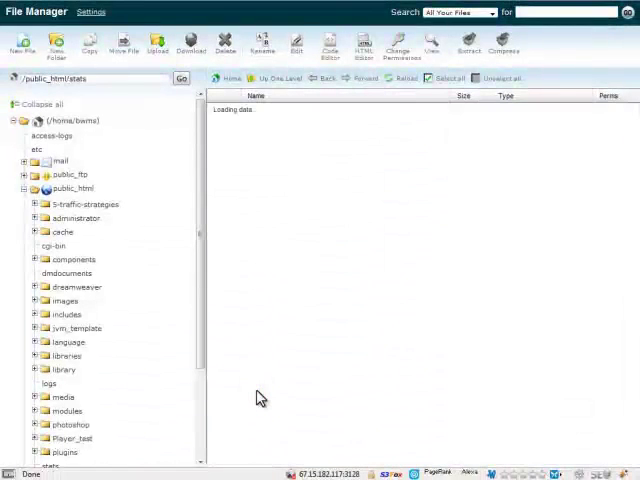
Upload the 224 KB code.zip archive into public_html/stats.
{"action": "left_click", "coordinate": [157, 40]}
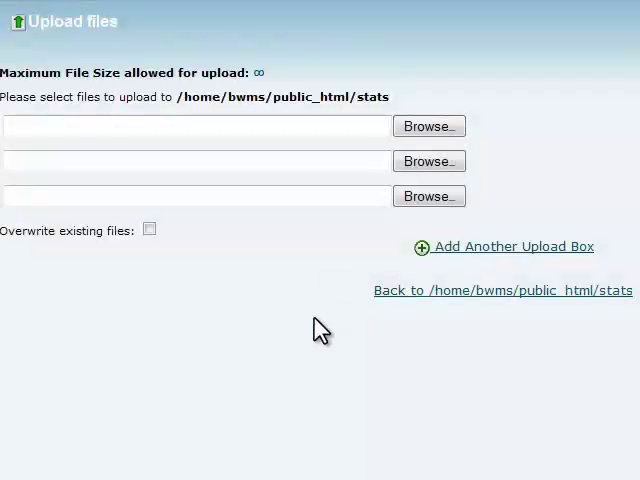
{"action": "mouse_move", "coordinate": [429, 126]}
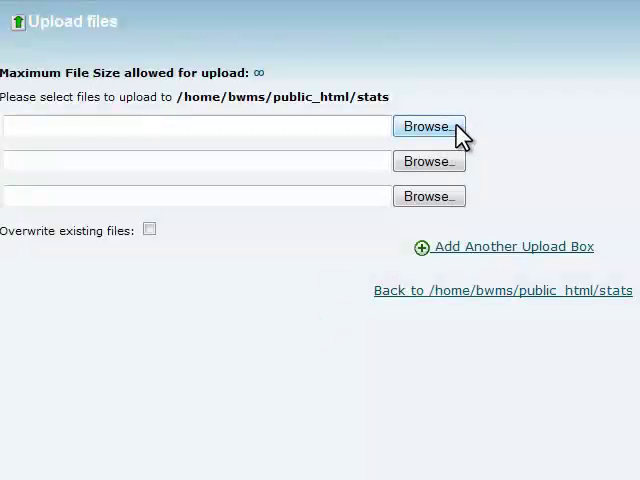
{"action": "left_click", "coordinate": [429, 126]}
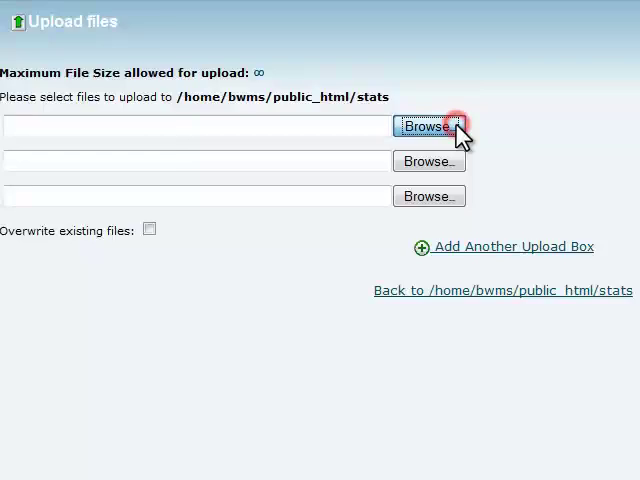
{"action": "left_click", "coordinate": [429, 127]}
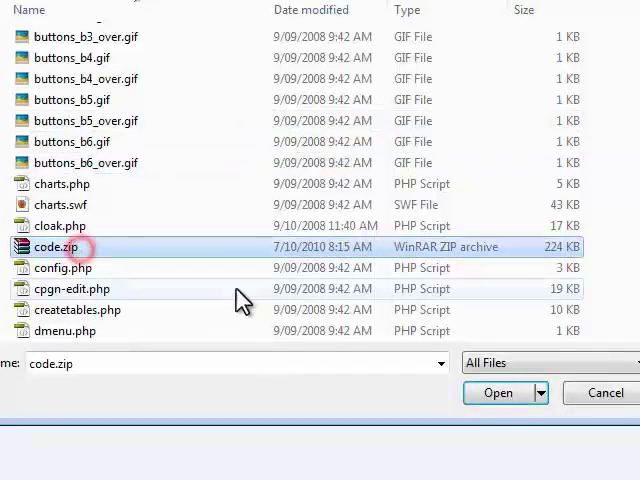
{"action": "left_click", "coordinate": [497, 392]}
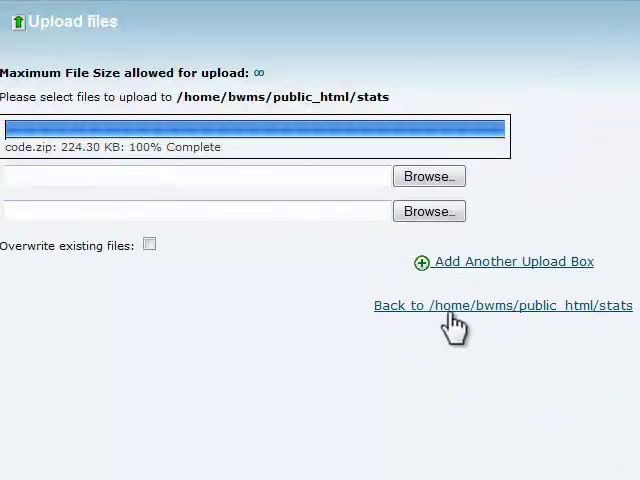
Back in the stats listing, extract code.zip and review the unpacked site files.
{"action": "left_click", "coordinate": [502, 305]}
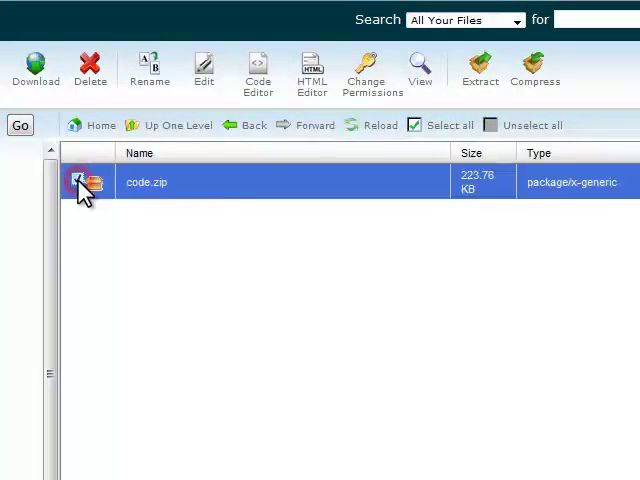
{"action": "left_click", "coordinate": [480, 68]}
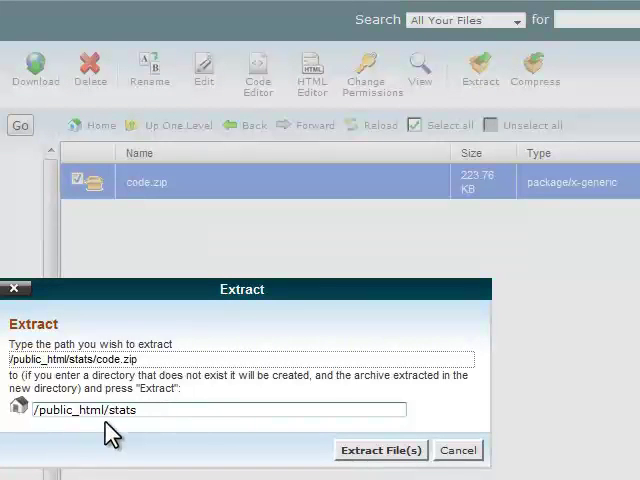
{"action": "mouse_move", "coordinate": [380, 450]}
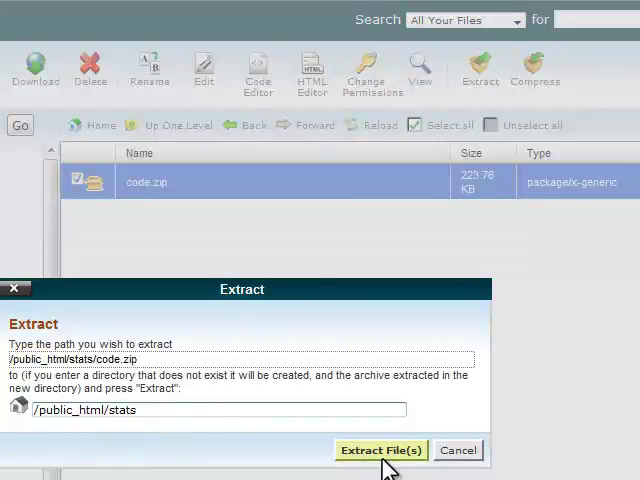
{"action": "left_click", "coordinate": [380, 450]}
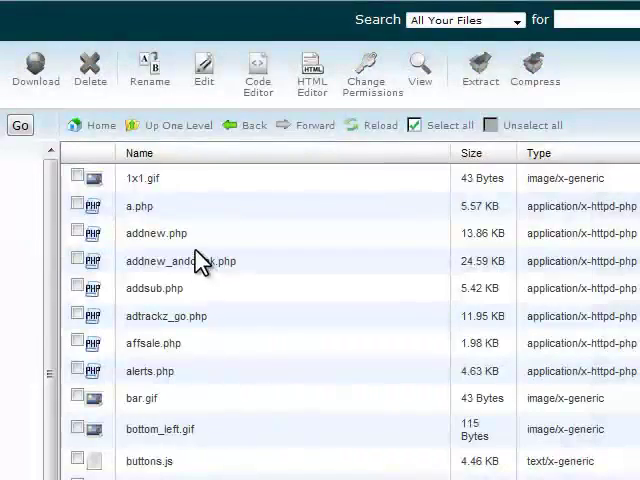
{"action": "scroll", "scroll_direction": "down", "scroll_amount": 3}
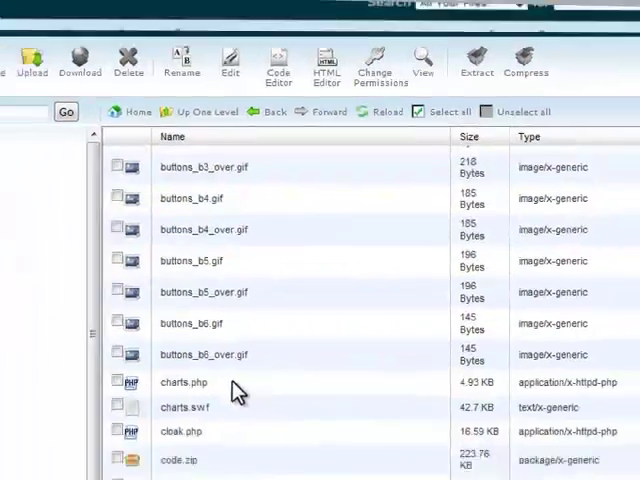